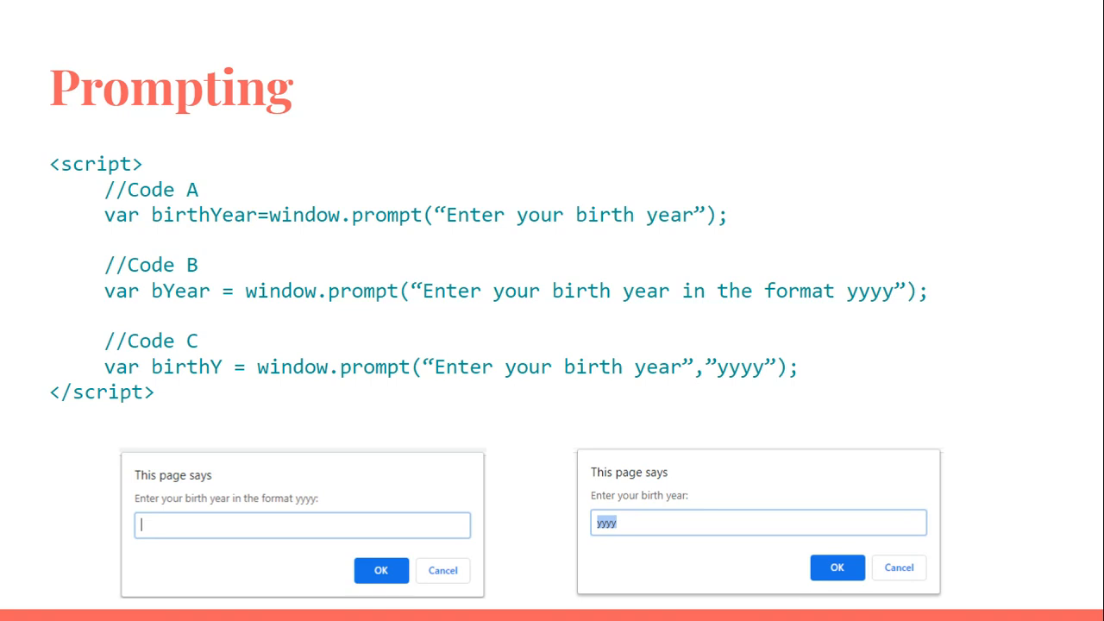
pyautogui.moveTo(263, 556)
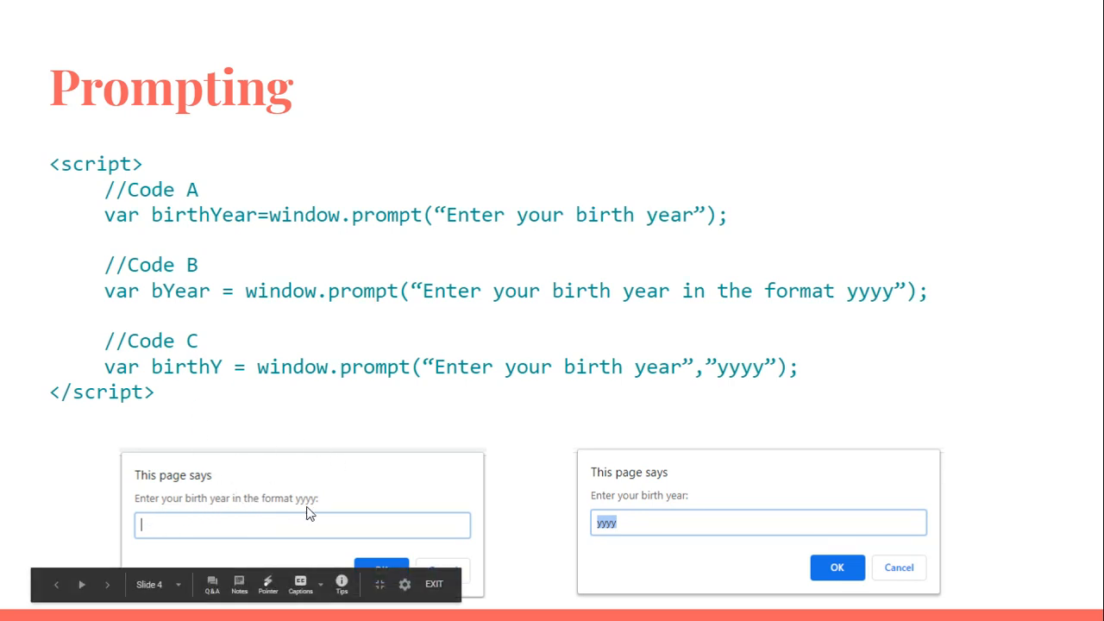
pyautogui.moveTo(164, 528)
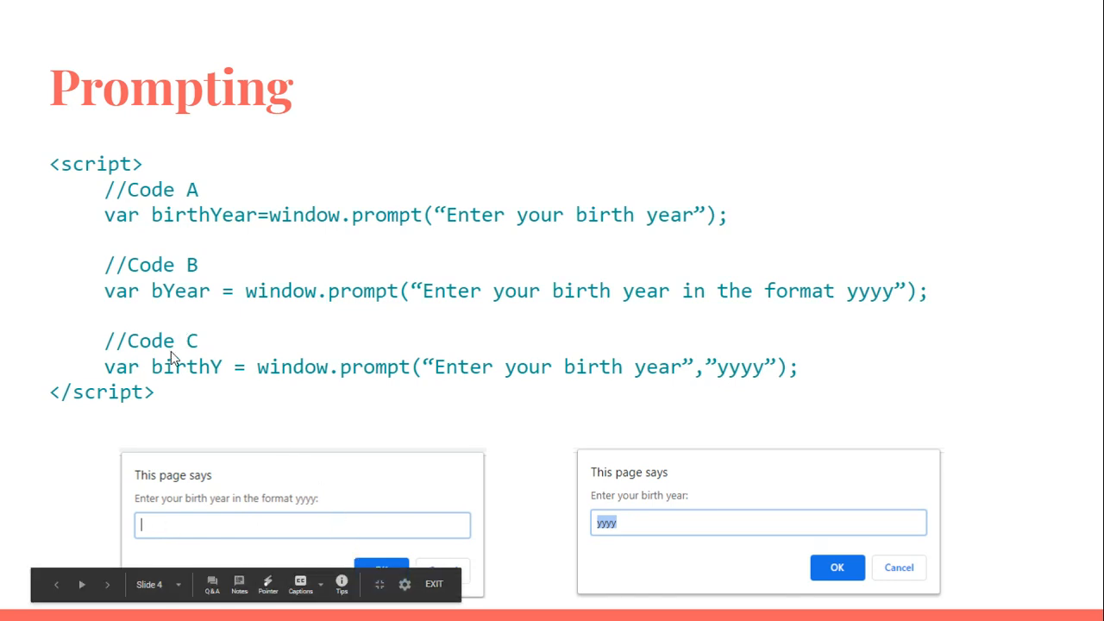
pyautogui.moveTo(707, 423)
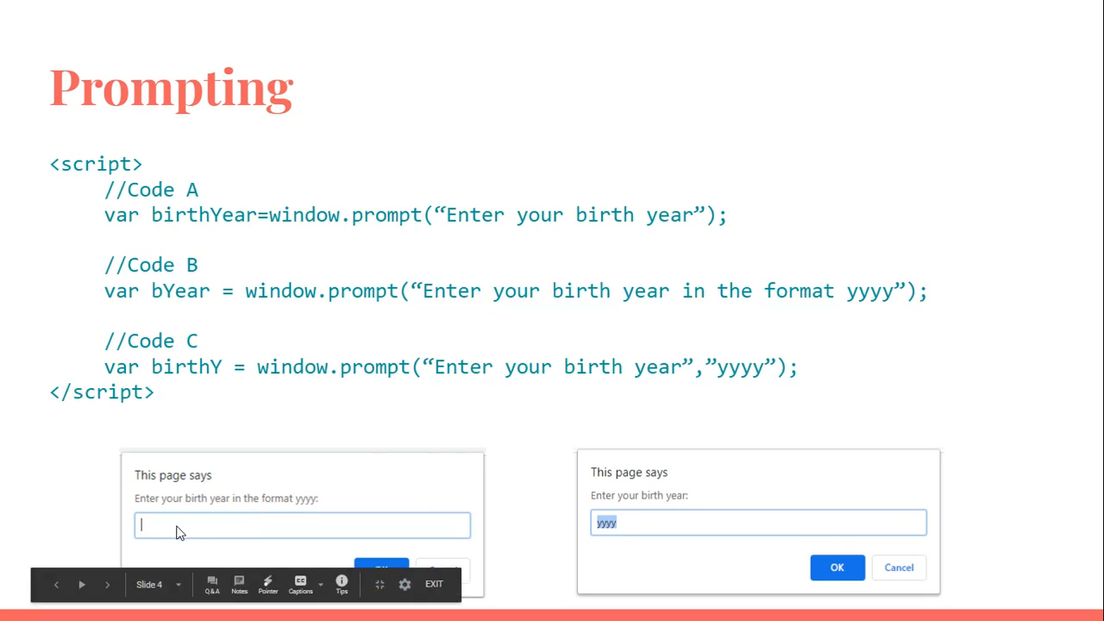
pyautogui.moveTo(159, 528)
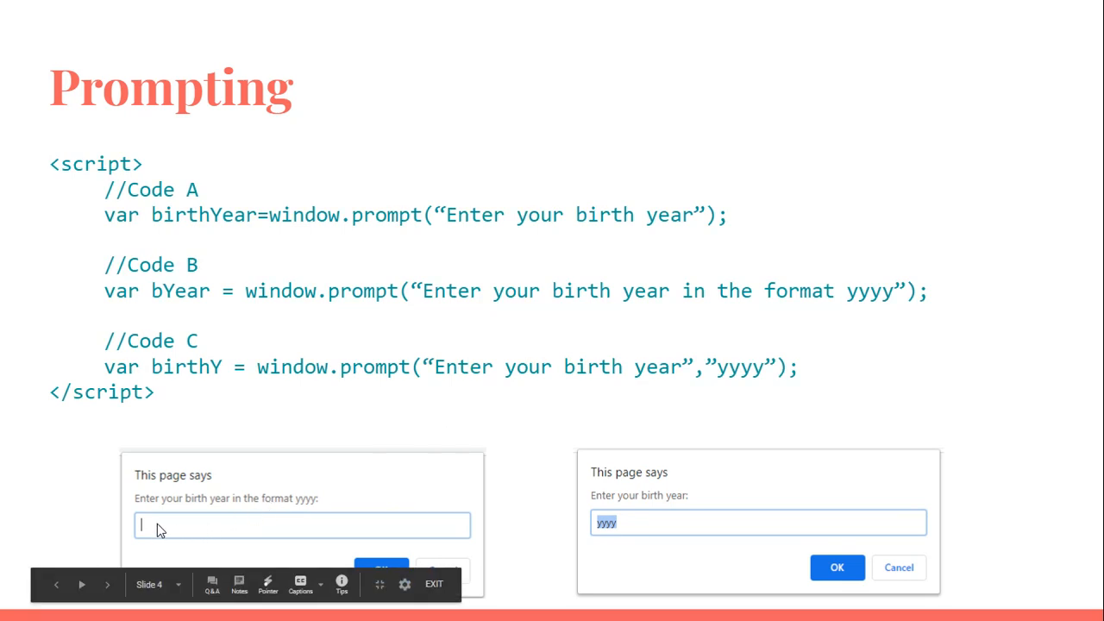
pyautogui.moveTo(594, 528)
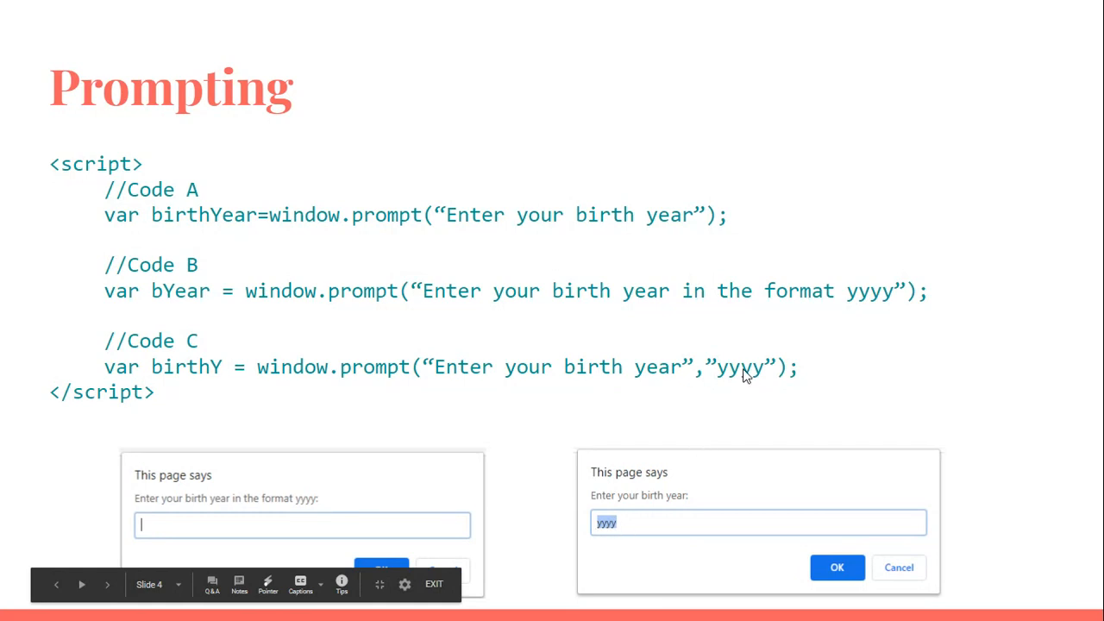
pyautogui.moveTo(602, 430)
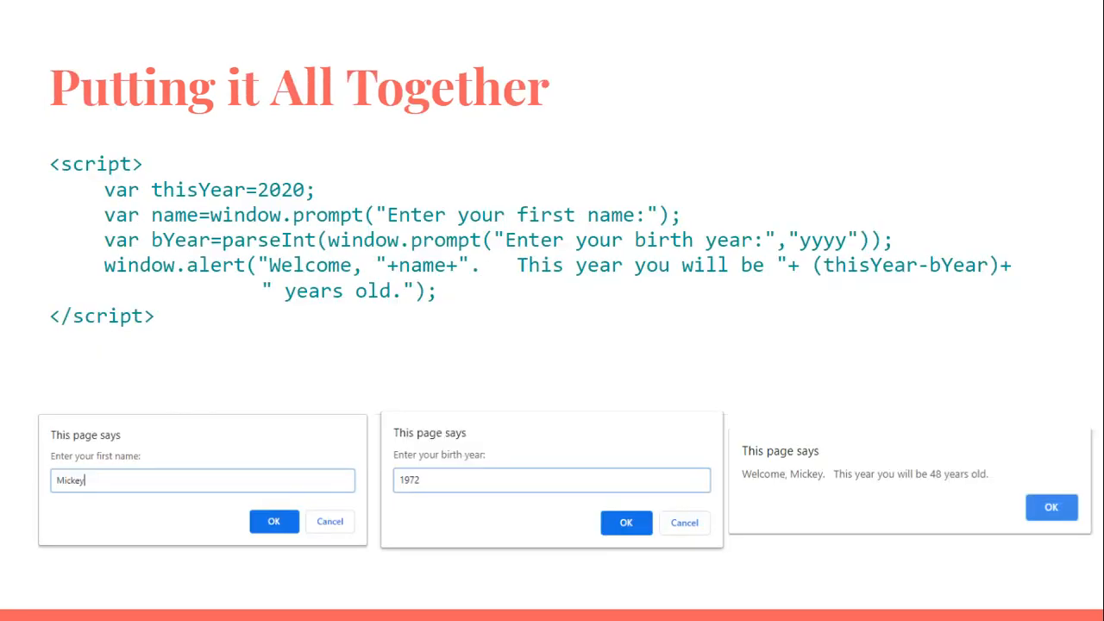
pyautogui.moveTo(292, 206)
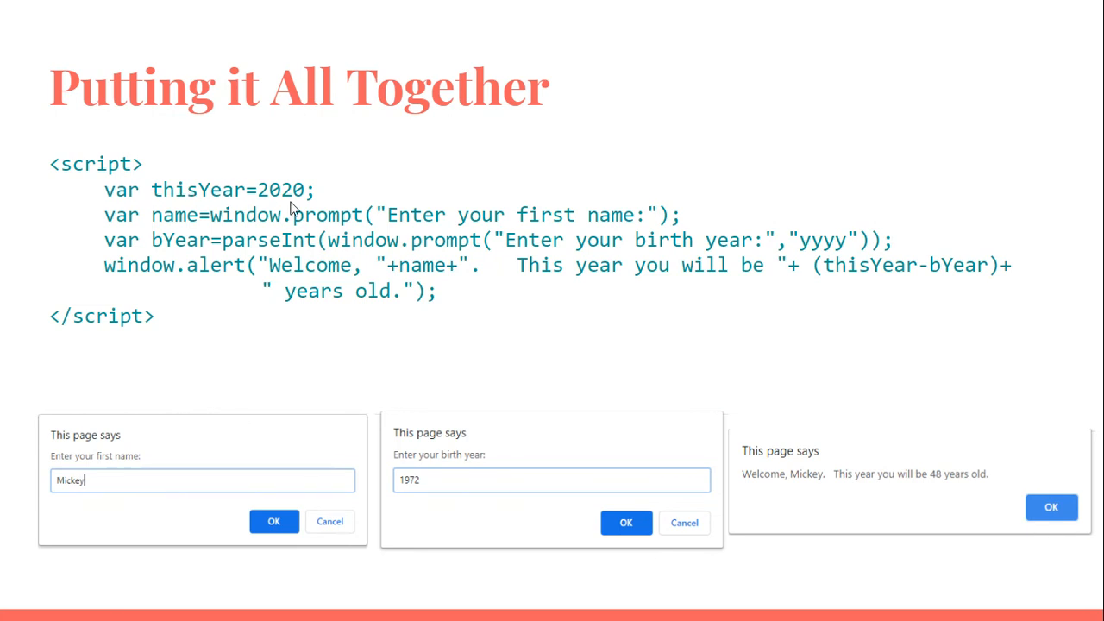
pyautogui.moveTo(152, 224)
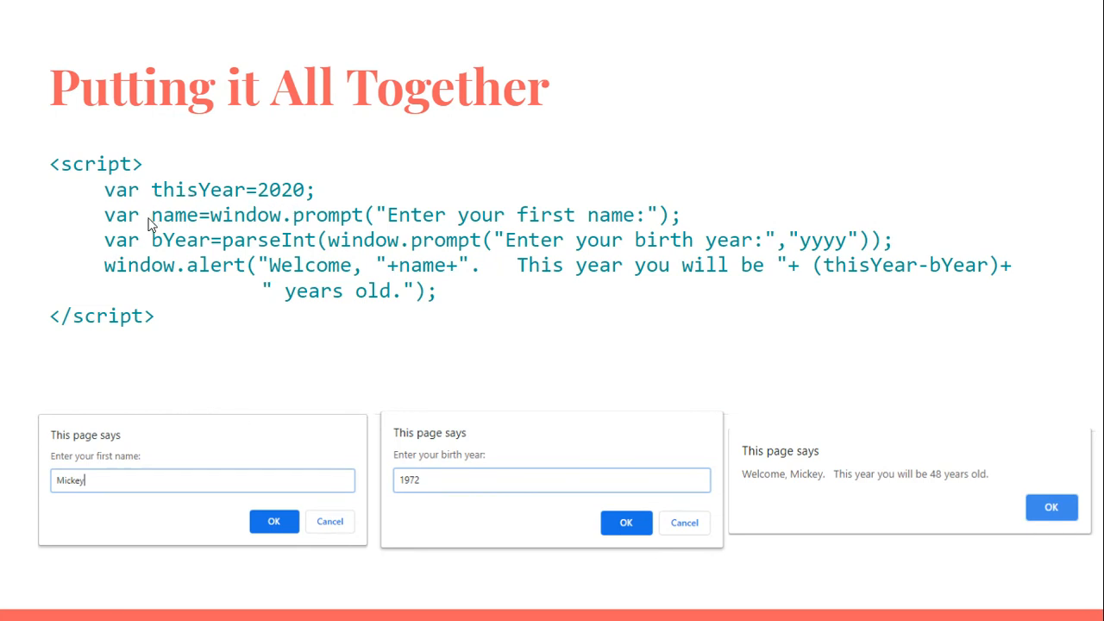
pyautogui.moveTo(566, 224)
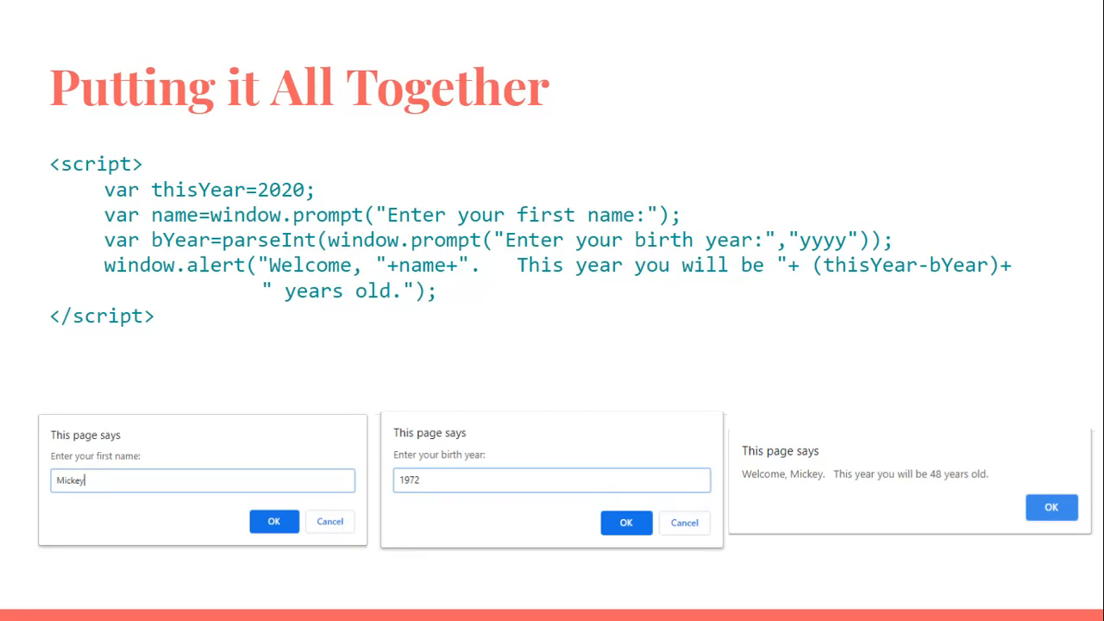
pyautogui.moveTo(169, 248)
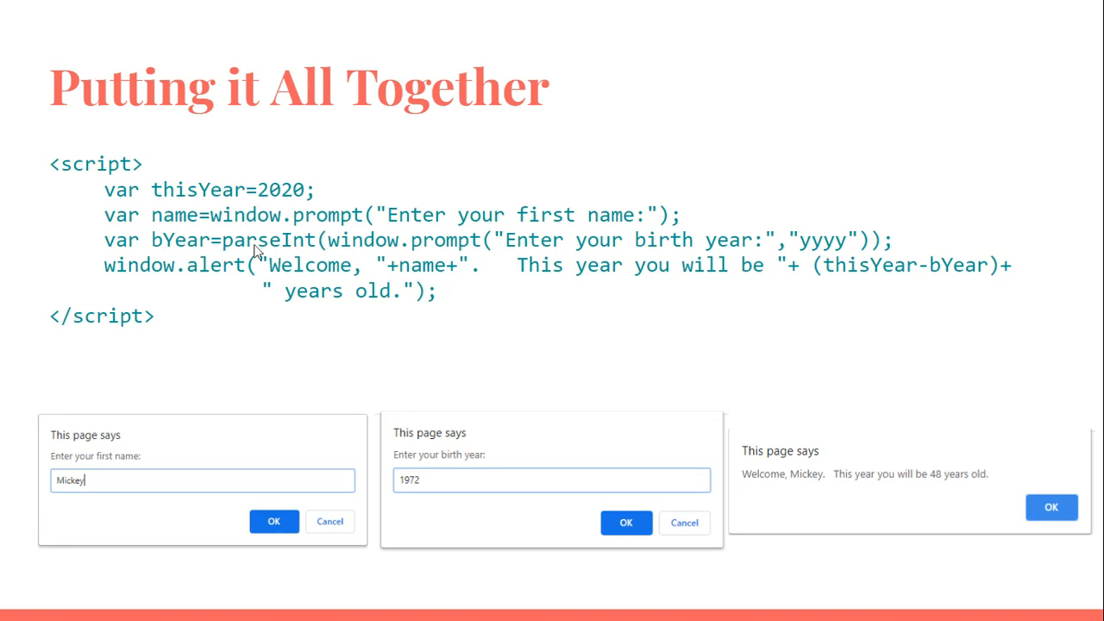
pyautogui.moveTo(459, 240)
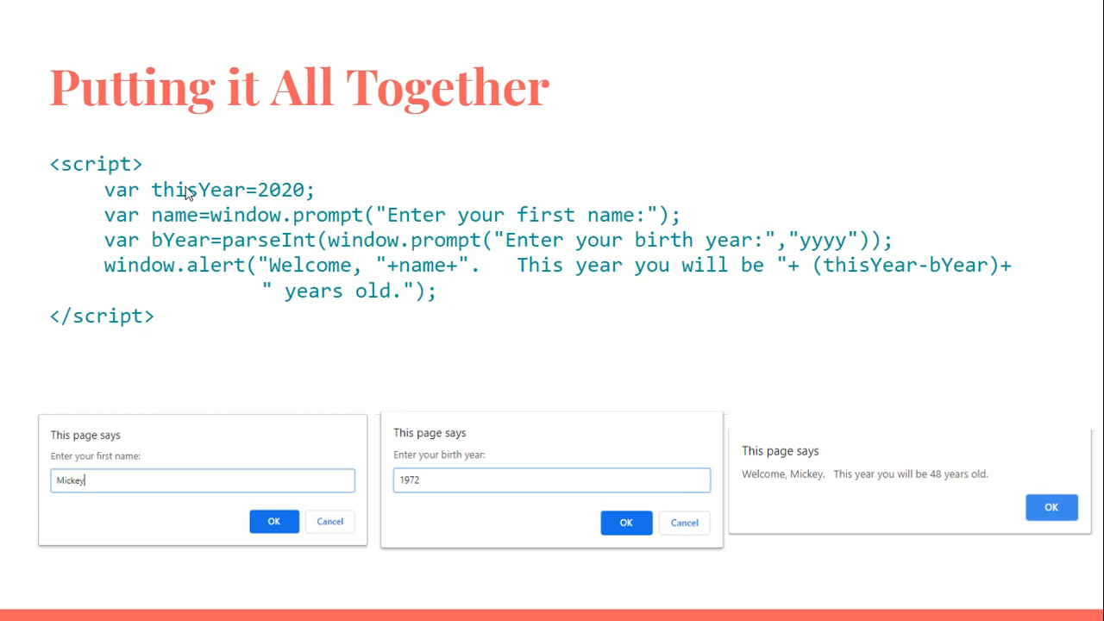
pyautogui.moveTo(176, 238)
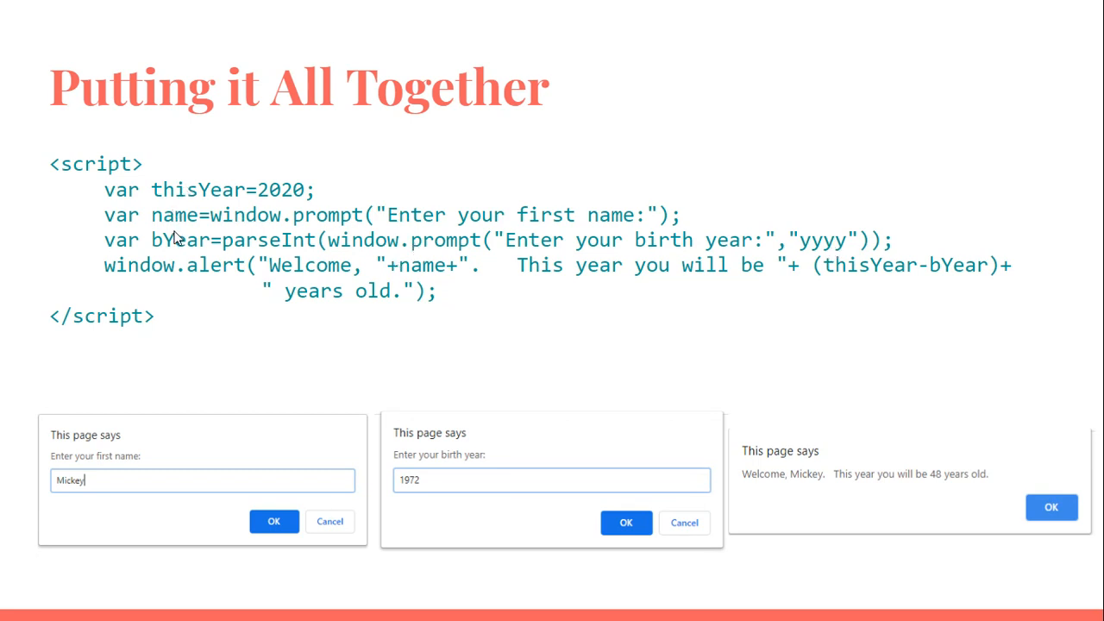
pyautogui.moveTo(238, 294)
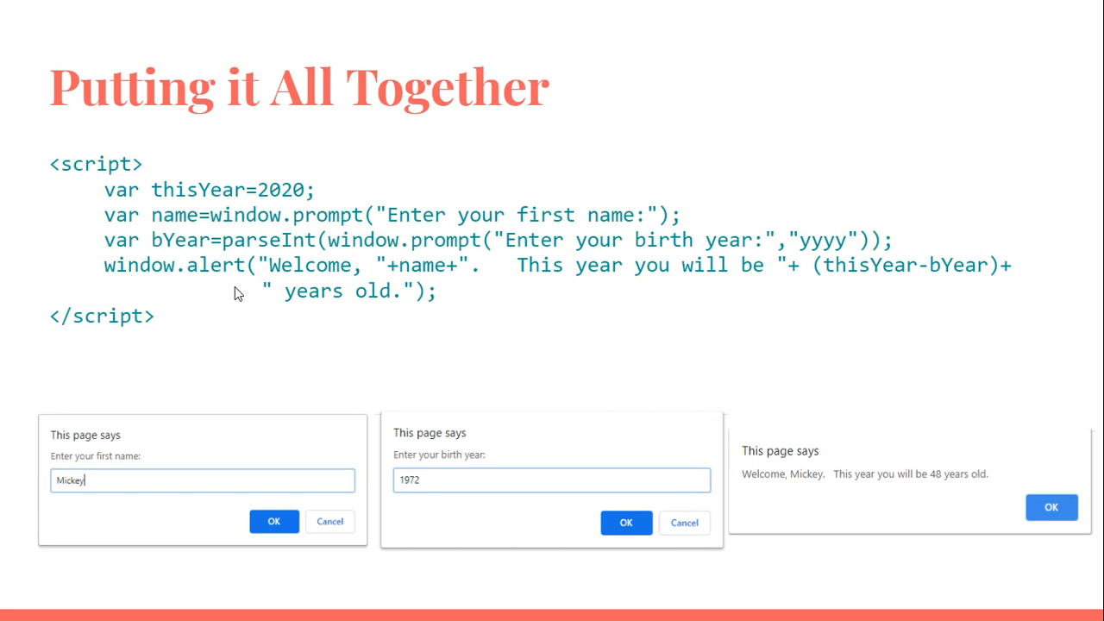
pyautogui.moveTo(304, 270)
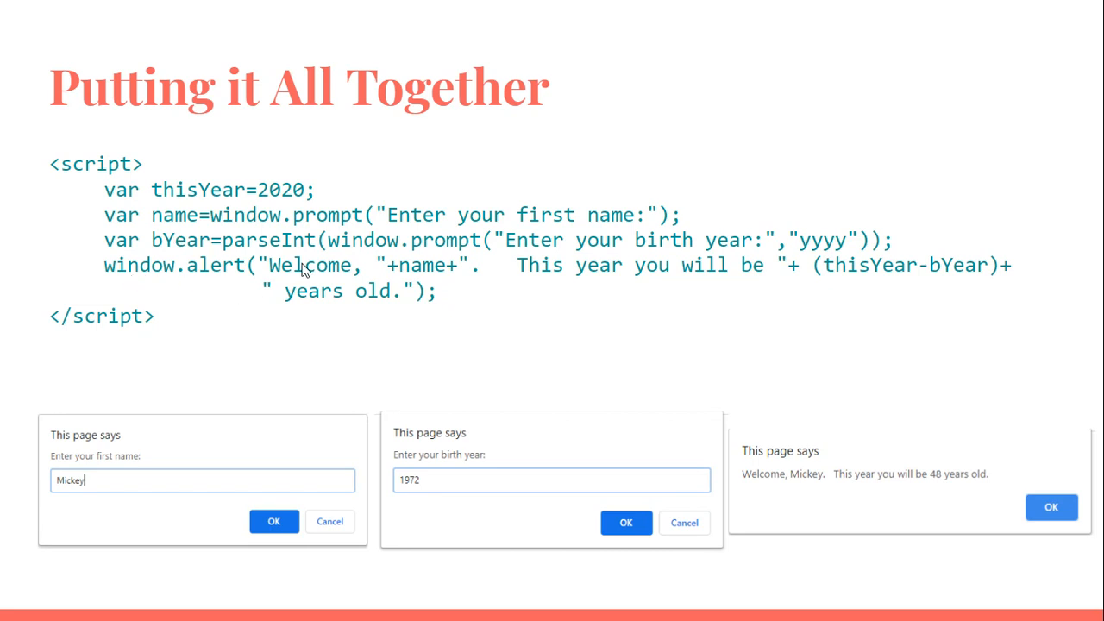
pyautogui.moveTo(827, 295)
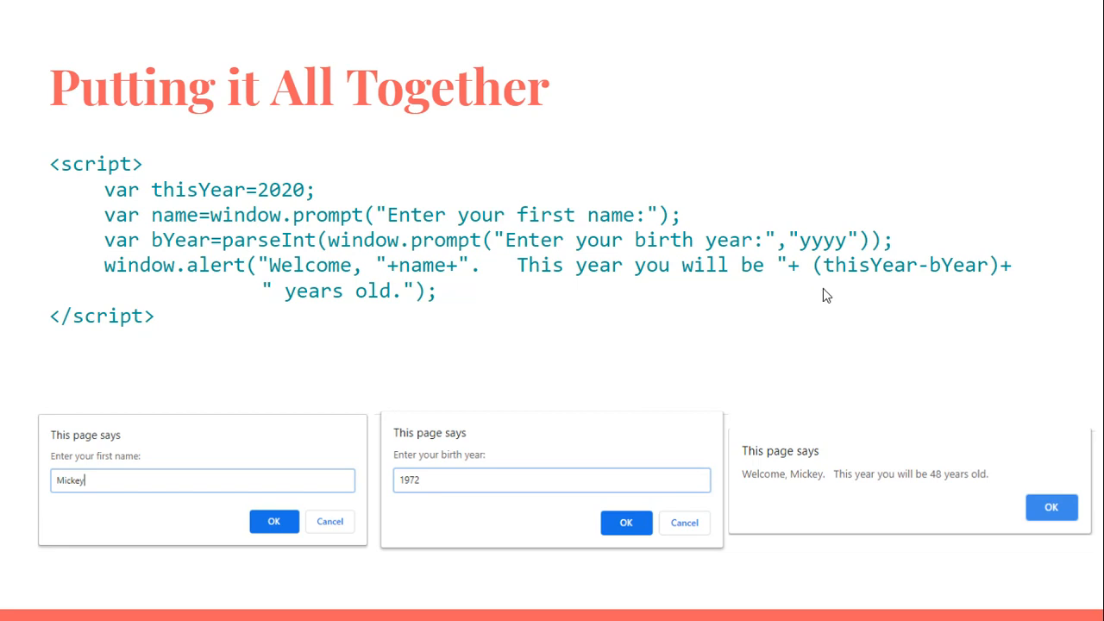
pyautogui.moveTo(612, 259)
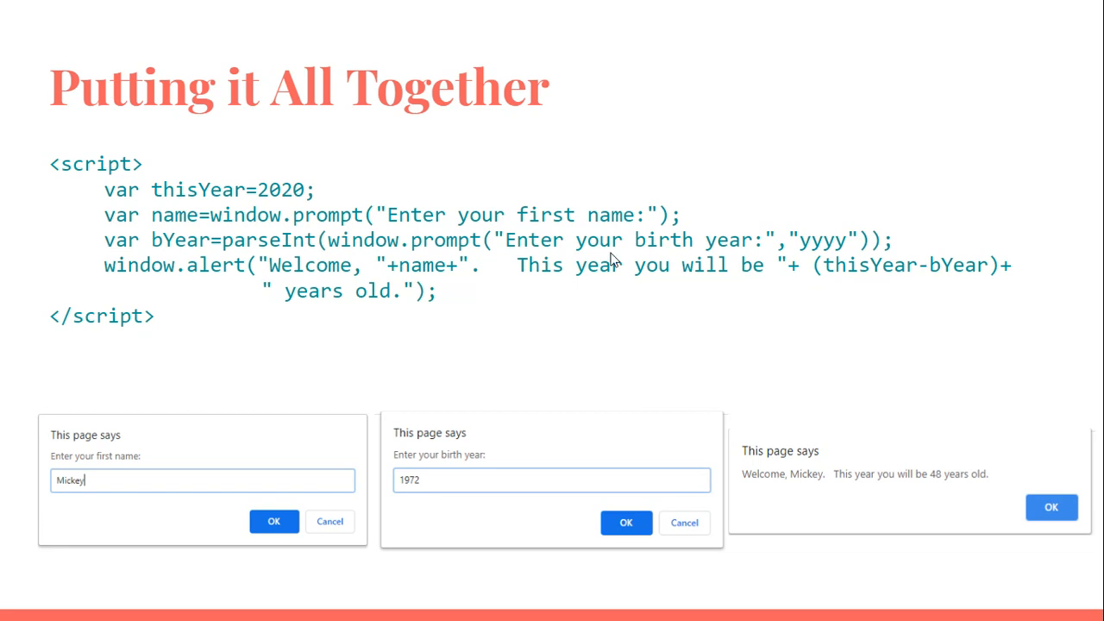
pyautogui.moveTo(935, 285)
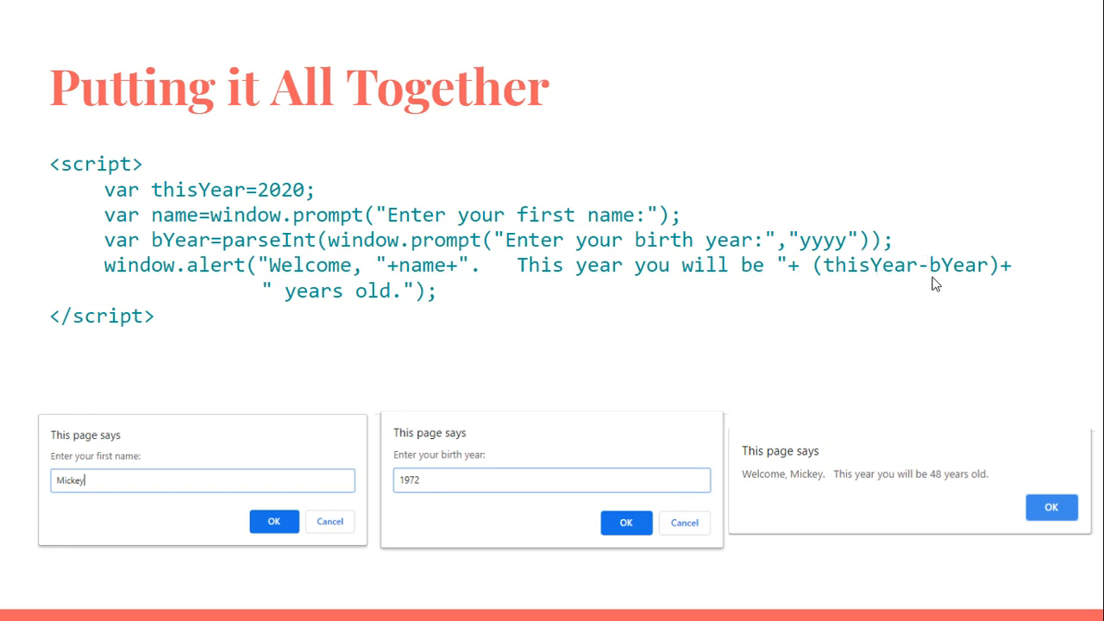
pyautogui.moveTo(119, 466)
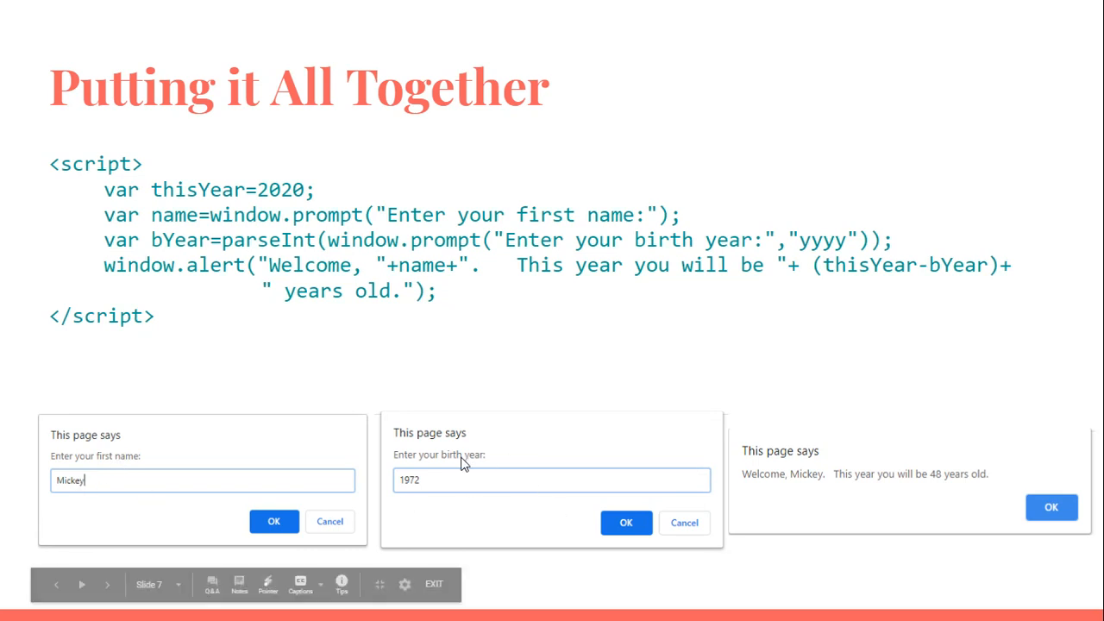
pyautogui.moveTo(432, 490)
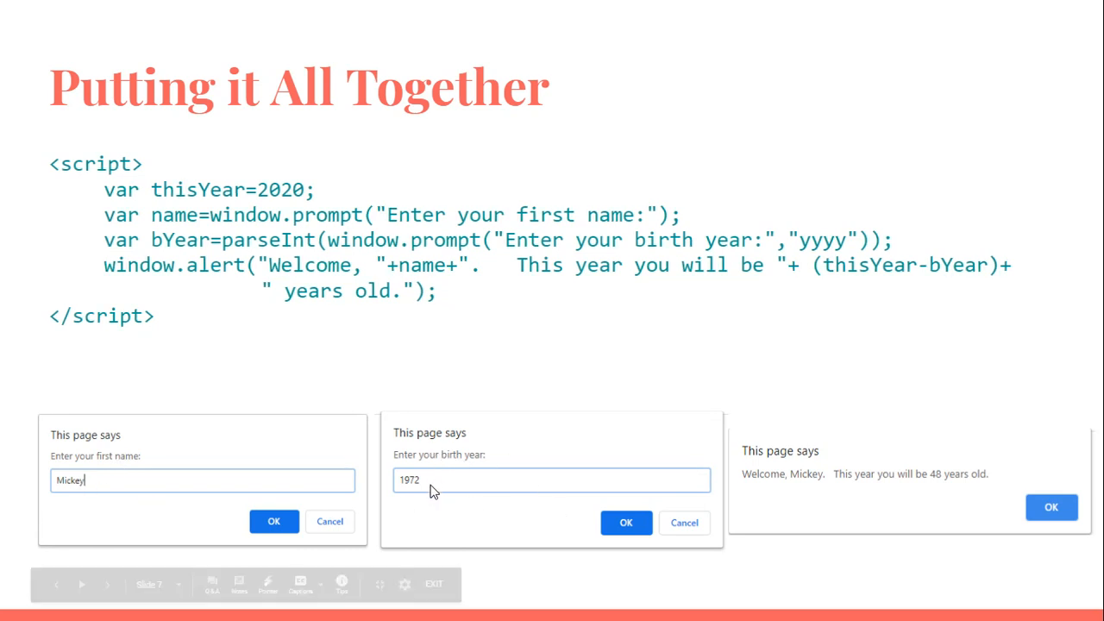
pyautogui.moveTo(866, 490)
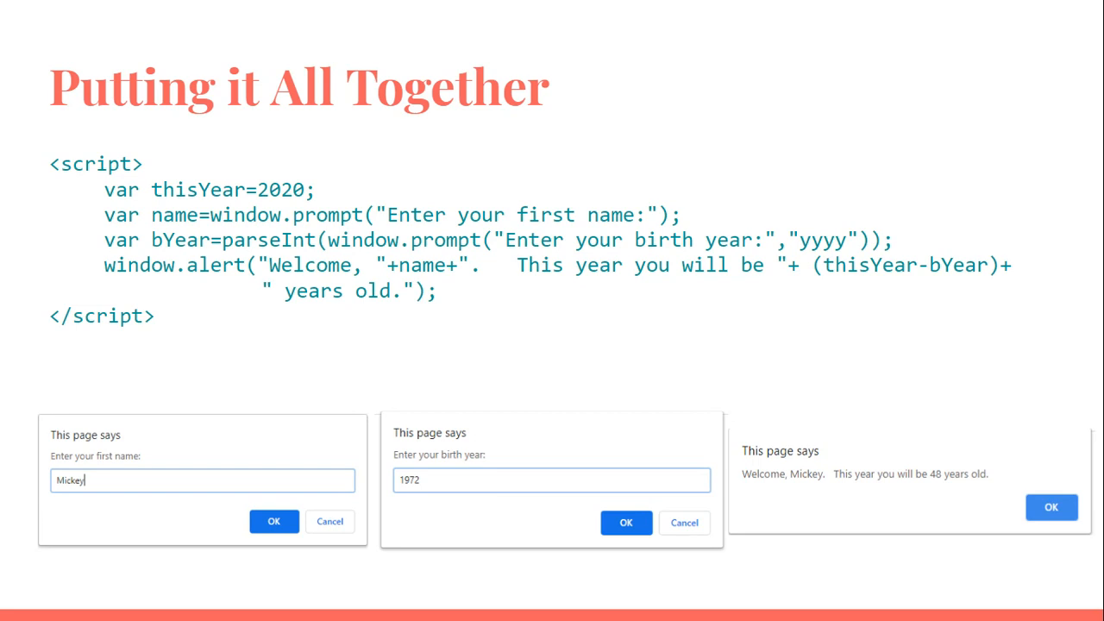
pyautogui.moveTo(973, 475)
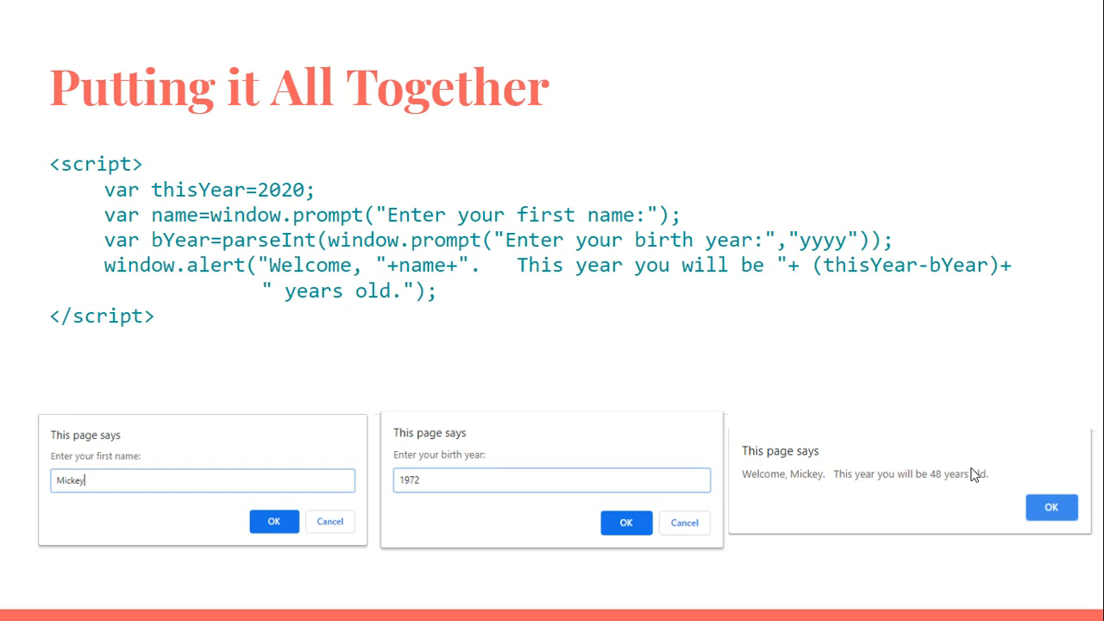